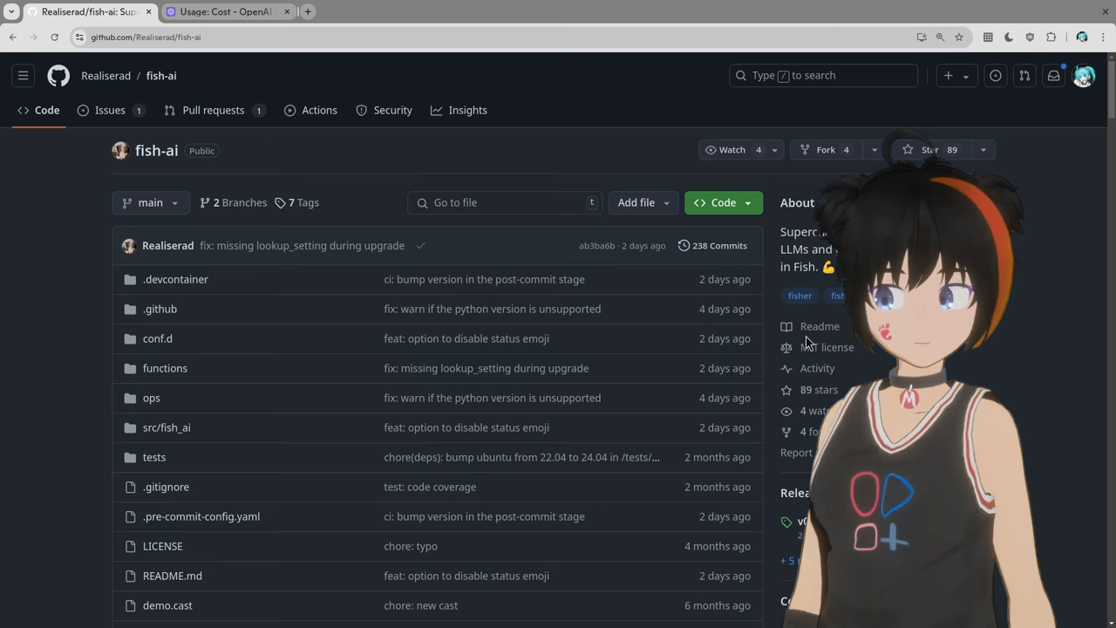
mouse_move(91, 385)
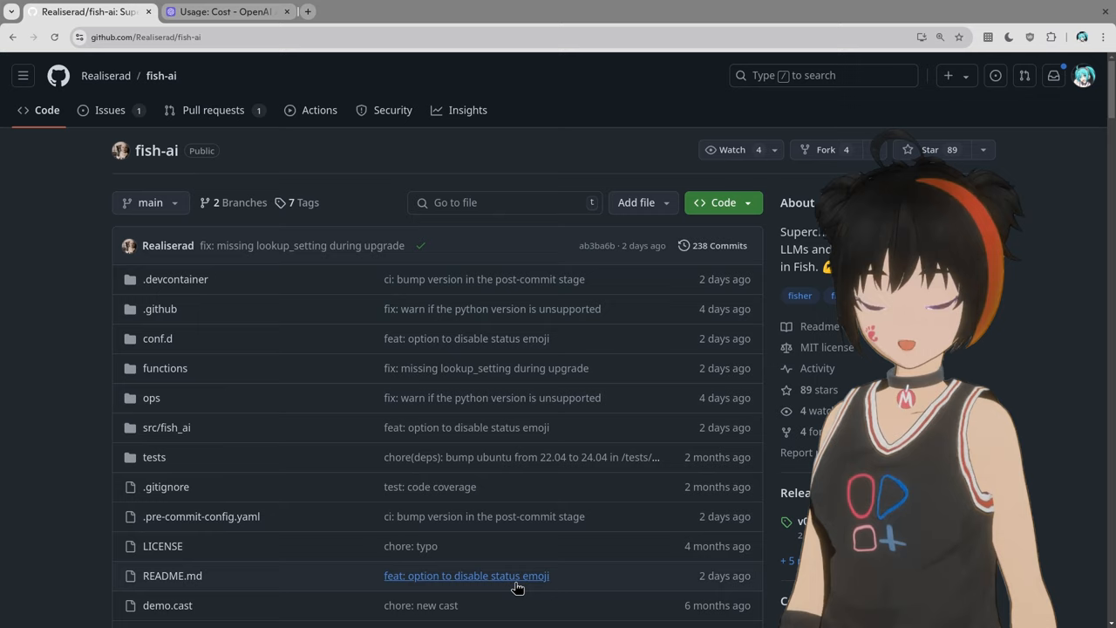
mouse_move(353, 302)
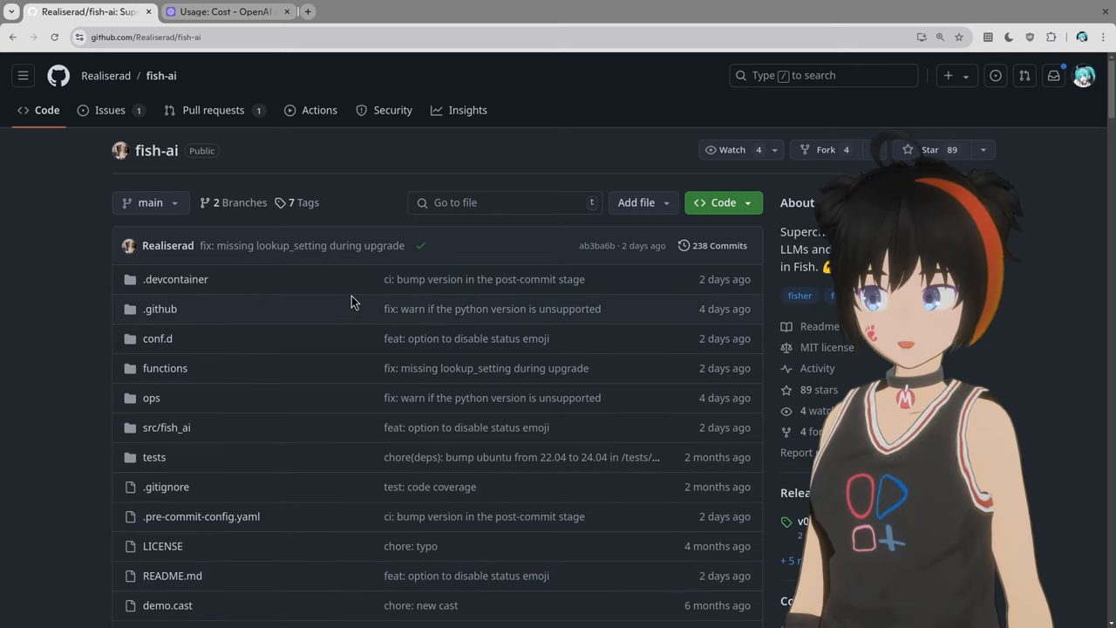
- Scroll the fish-ai README past the config file path and OpenAI block to the fisher install command
scroll("down", 3)
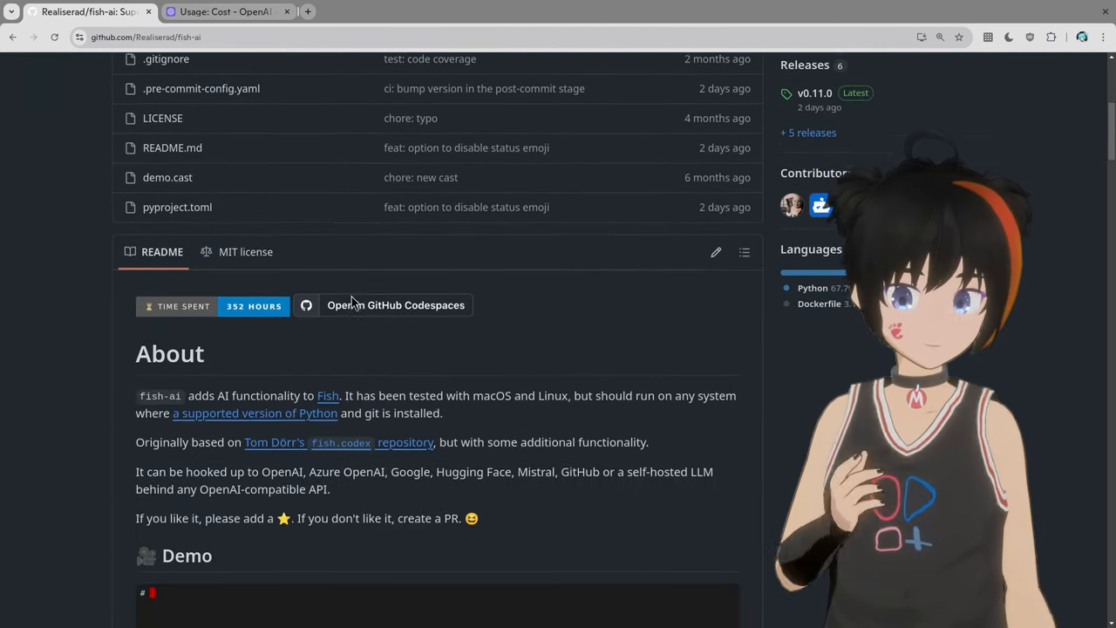
scroll("down", 3)
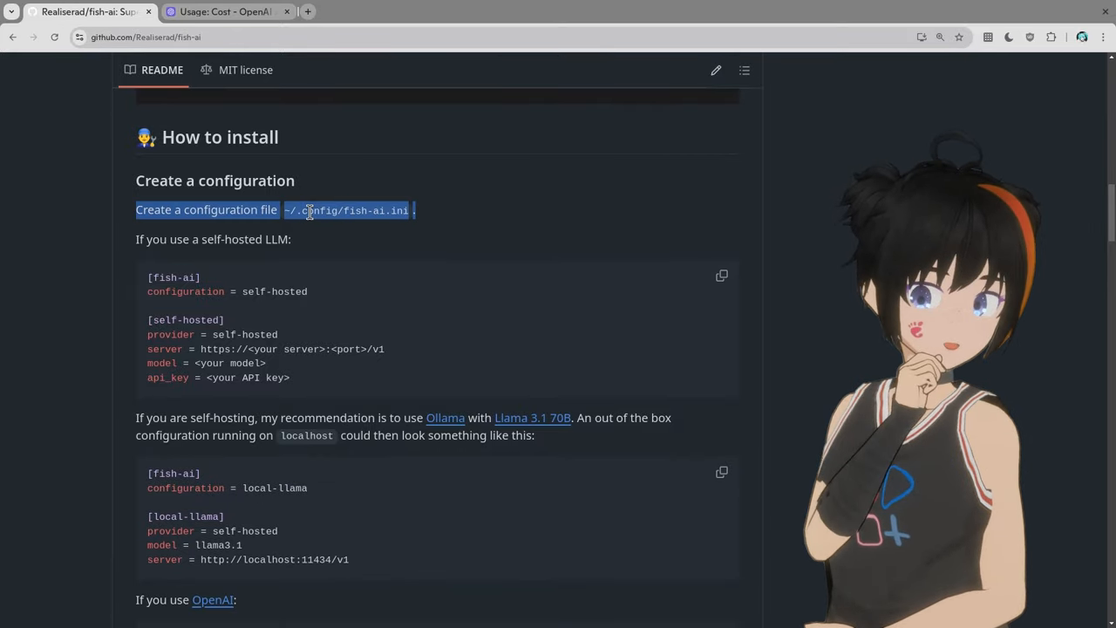
scroll("down", 3)
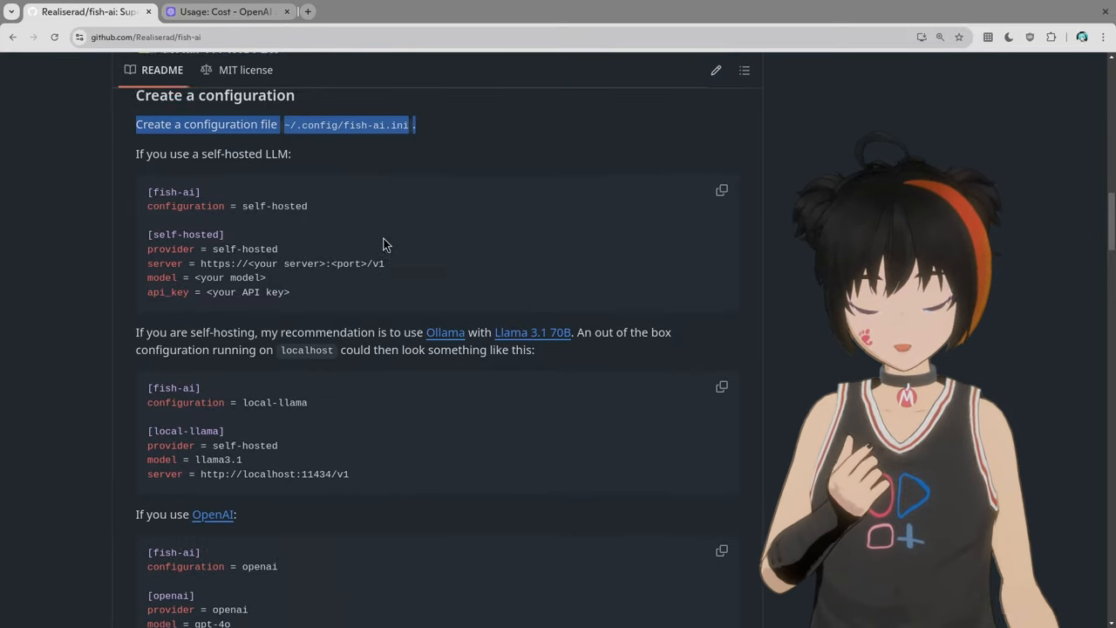
scroll("down", 3)
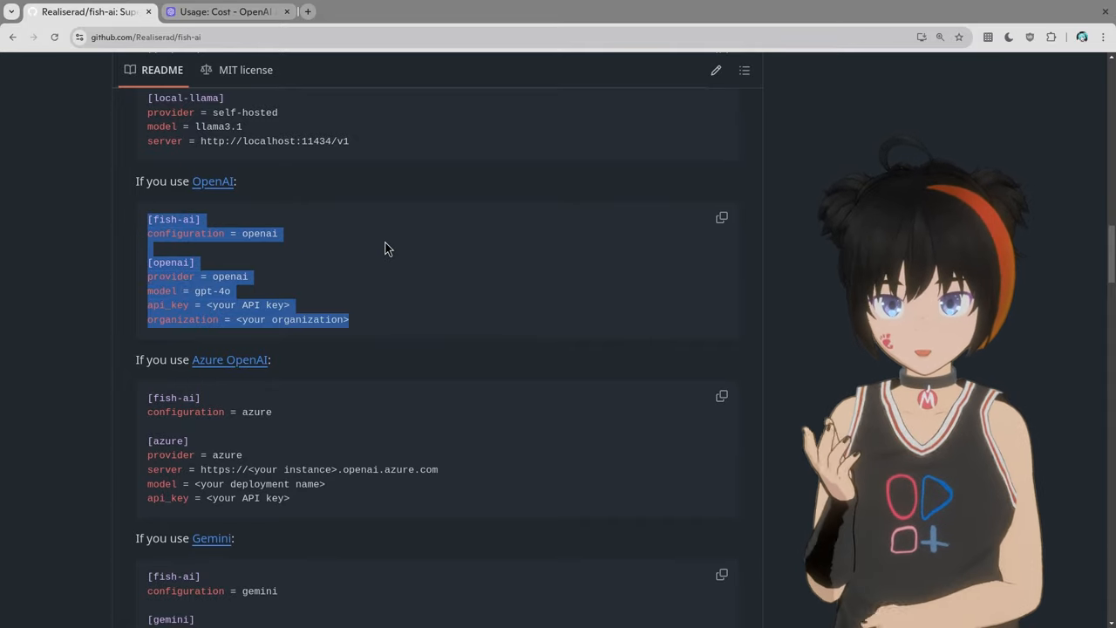
scroll("down", 3)
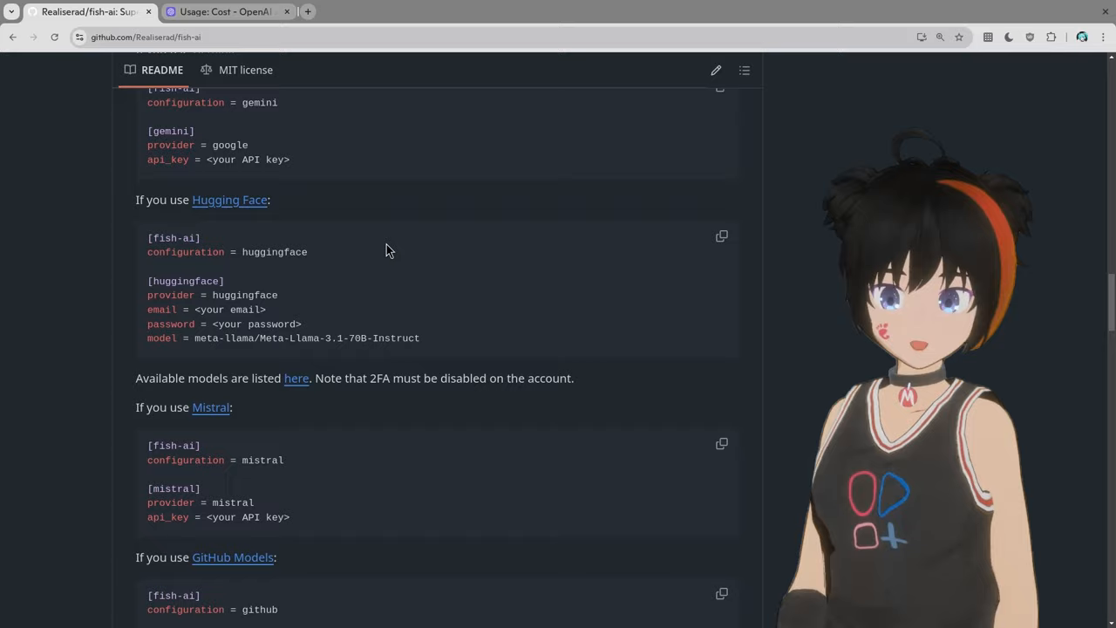
scroll("down", 3)
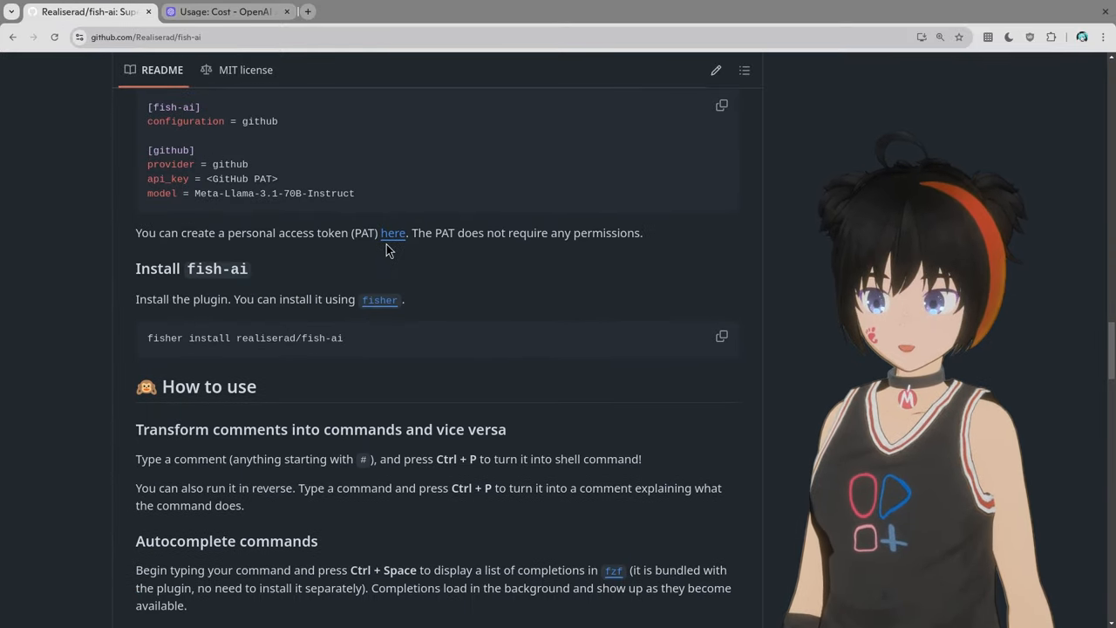
scroll("down", 3)
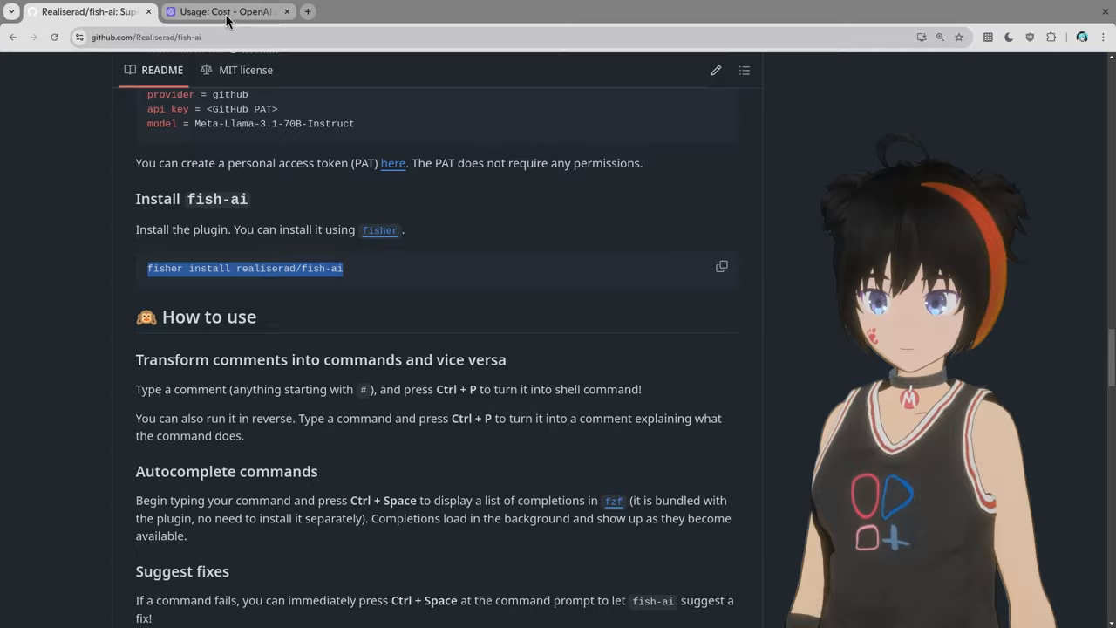
left_click(225, 11)
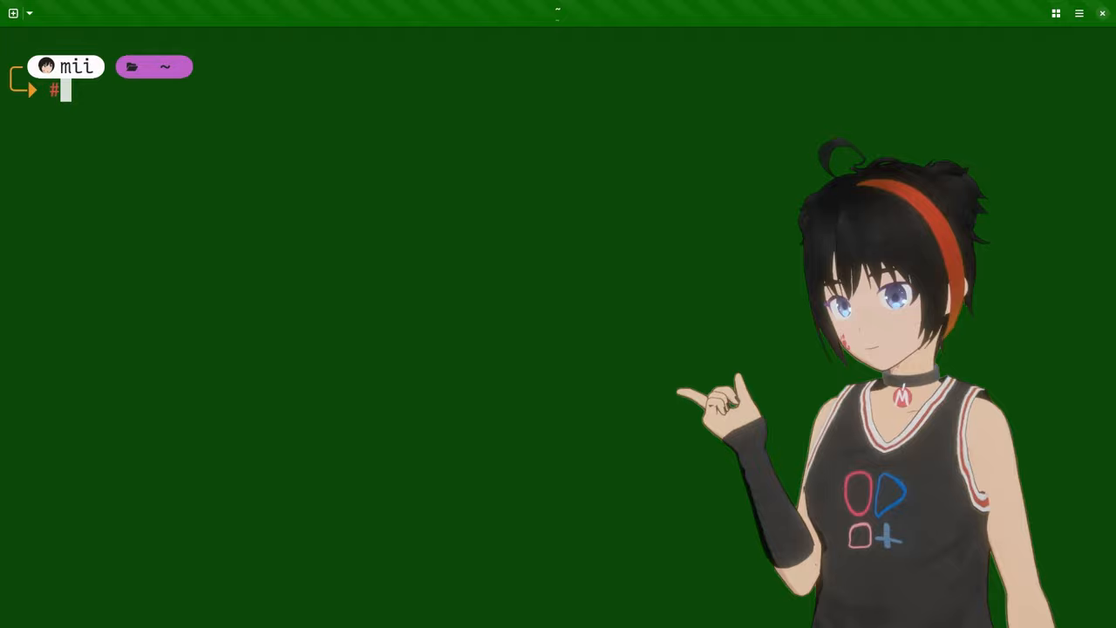
- Write the comment 'can you clone nautilus ... lab?' asking to clone Nautilus from GNOME GitLab
type("can")
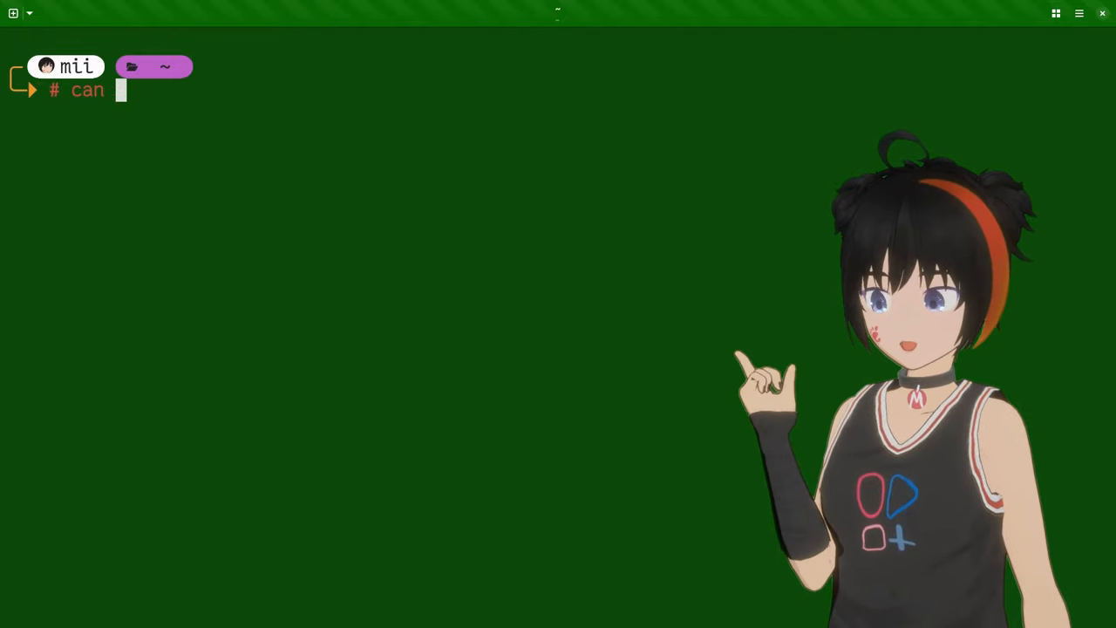
type("you clone nautilus from gnome git")
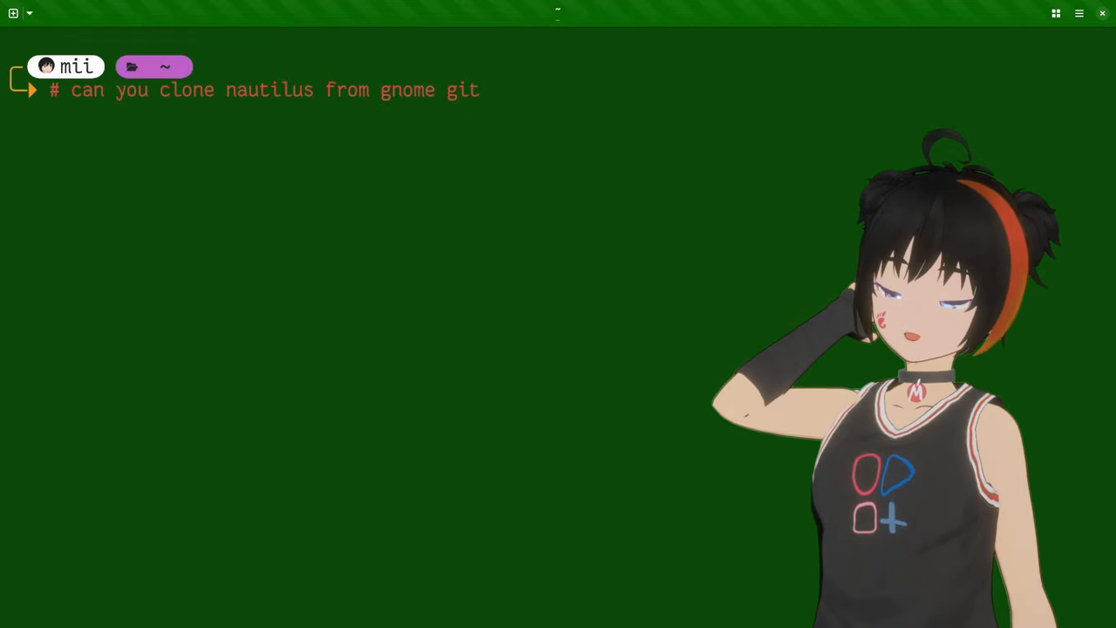
type("lab?")
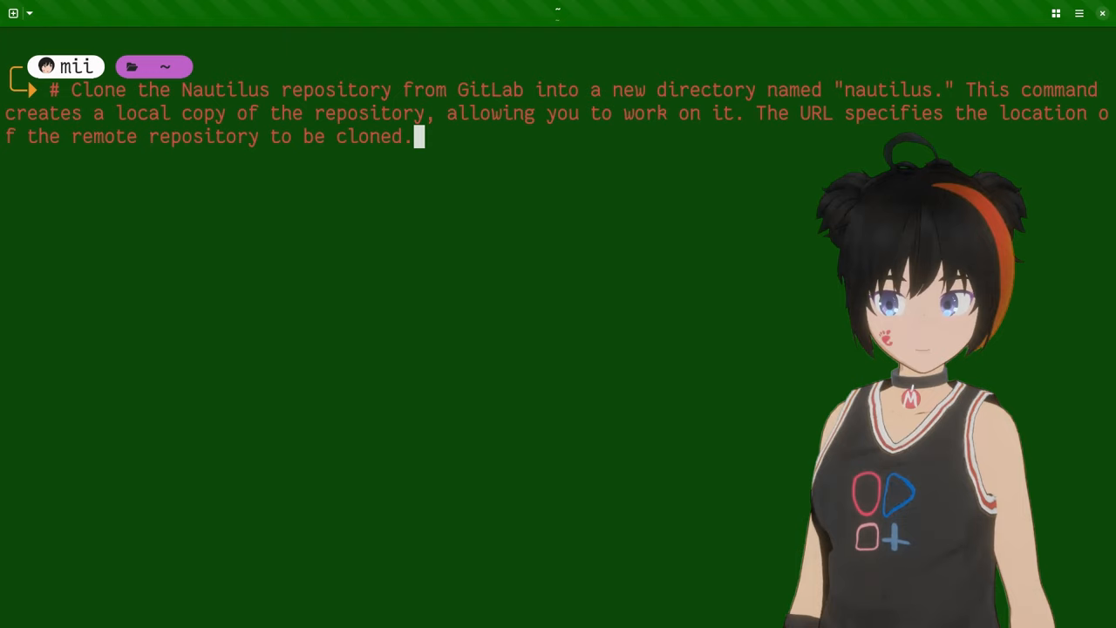
type("git clone https://gitlab.gnome.org/GNOME/nautilus.git nautilus")
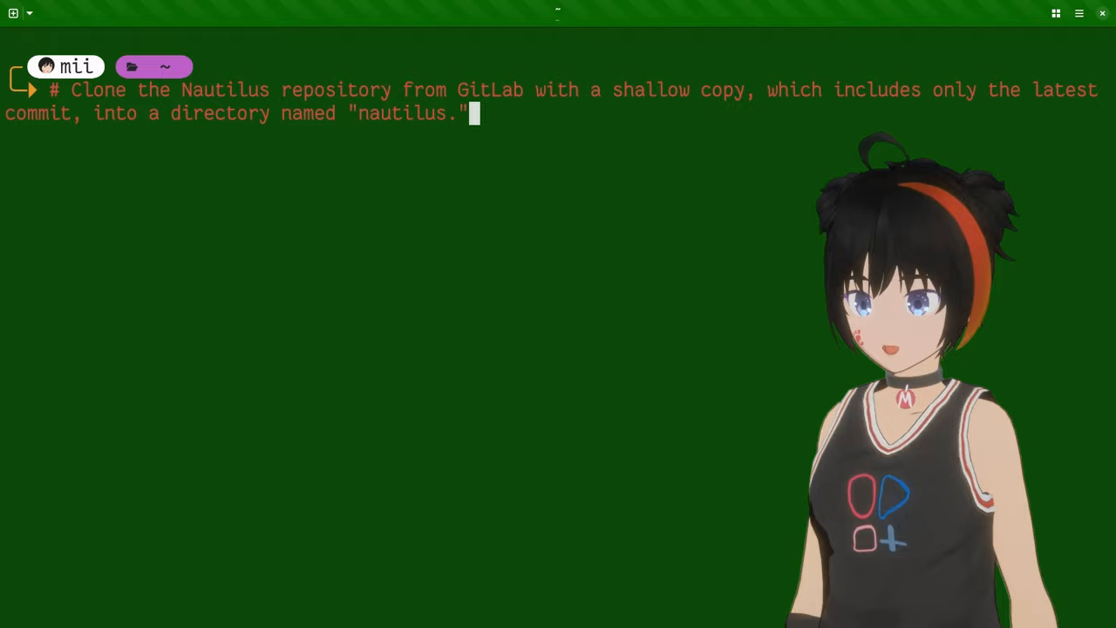
type("git clone --depth 1 https://gitlab.gnome.org/GNOME/nautilus.git nautilus")
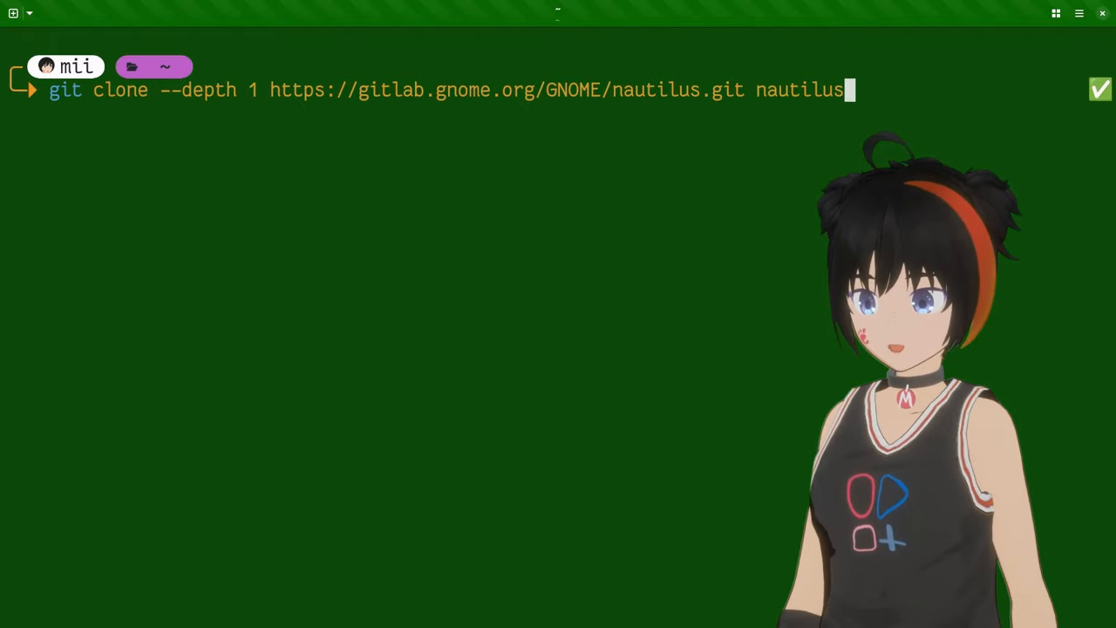
type("-ai")
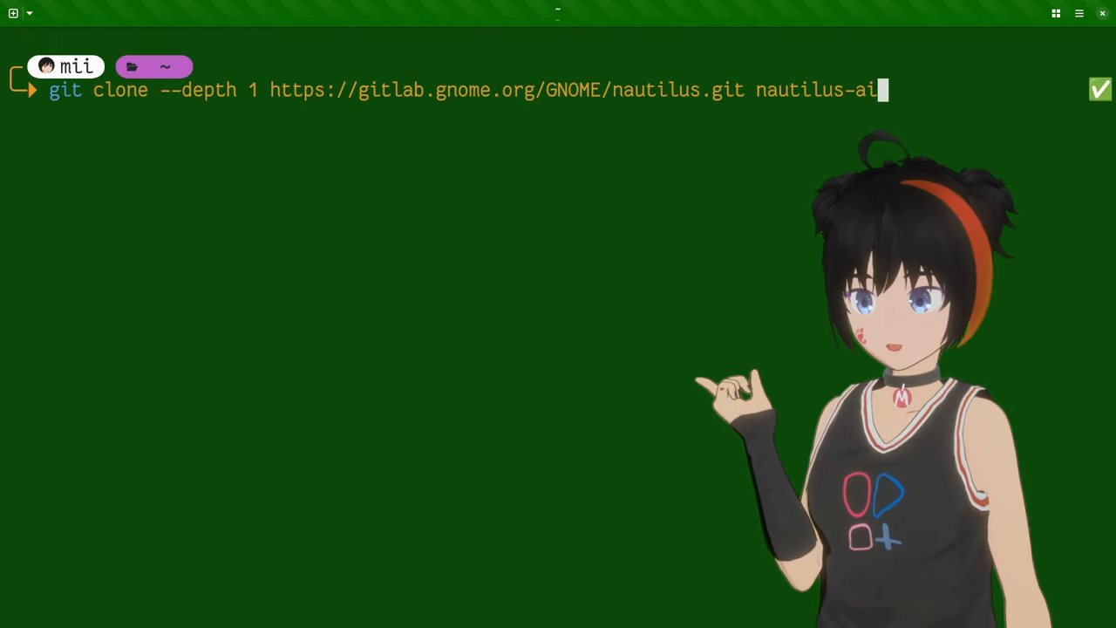